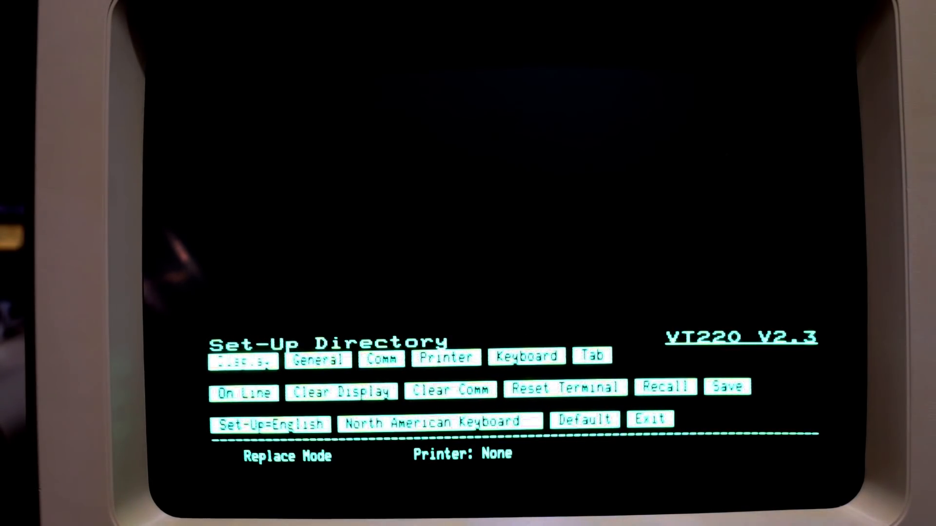
# Reach General Set-Up from the directory, where the terminal ID is VT100 ID.
pyautogui.click(317, 358)
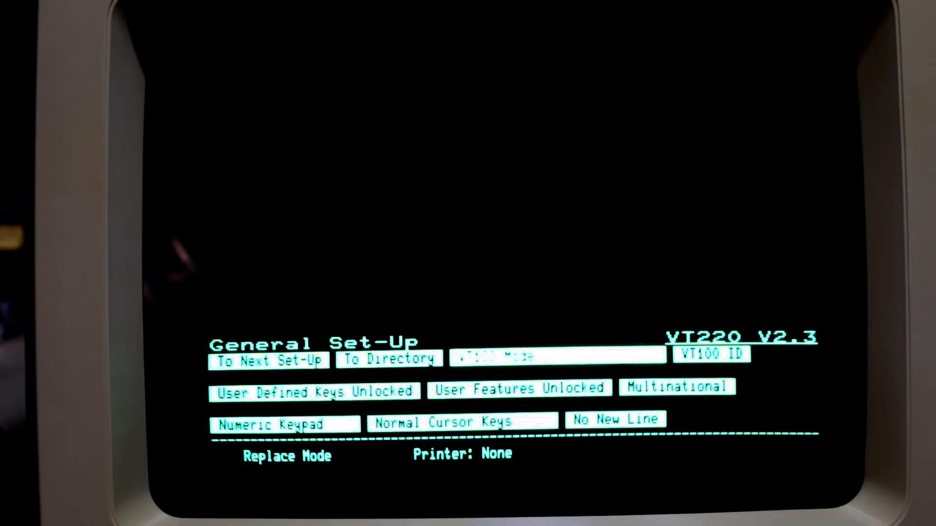
# Reach Display Set-Up showing 80 columns with auto wrap enabled, then return to the directory.
pyautogui.click(389, 360)
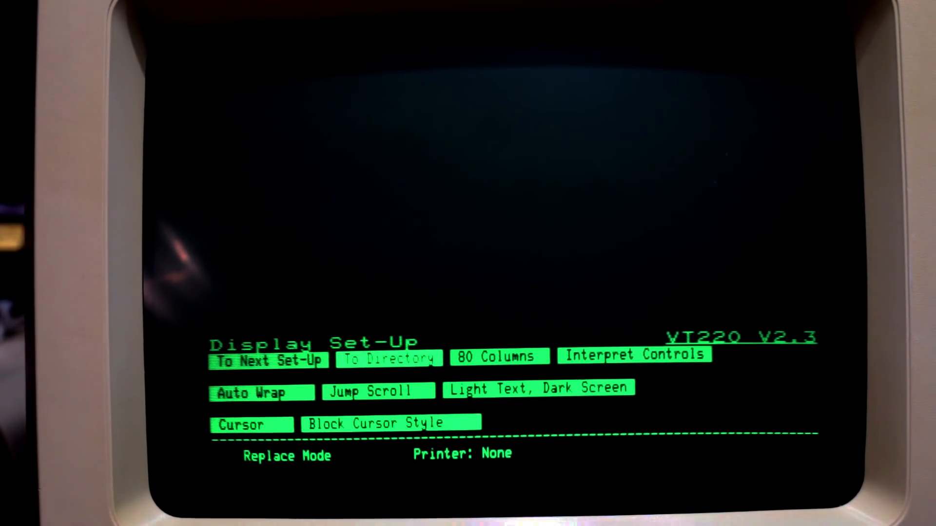
pyautogui.click(388, 358)
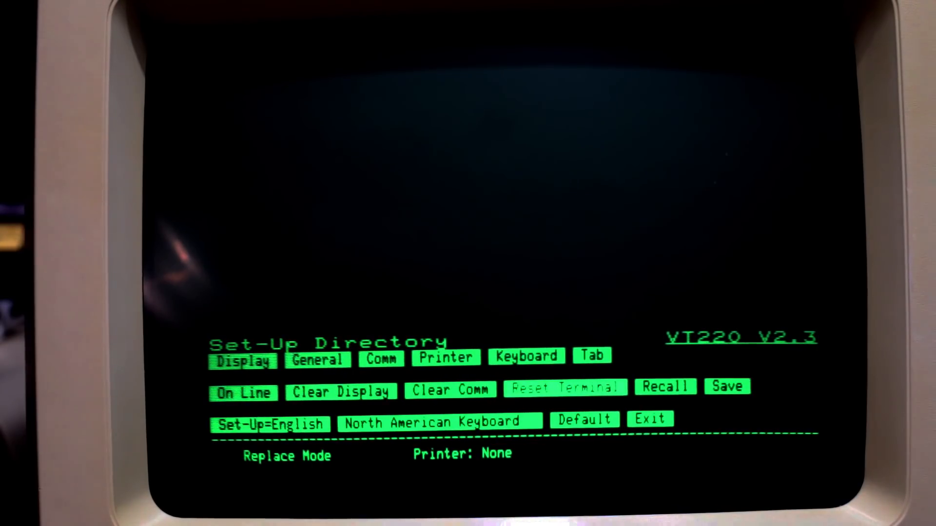